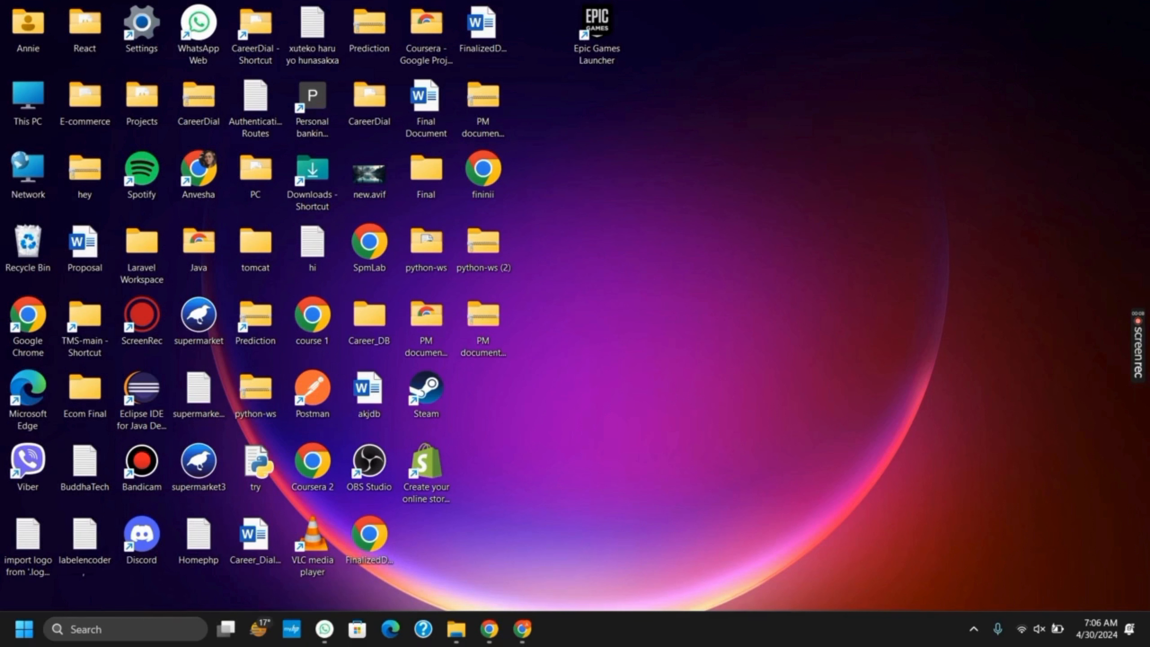
mouse_move(662, 572)
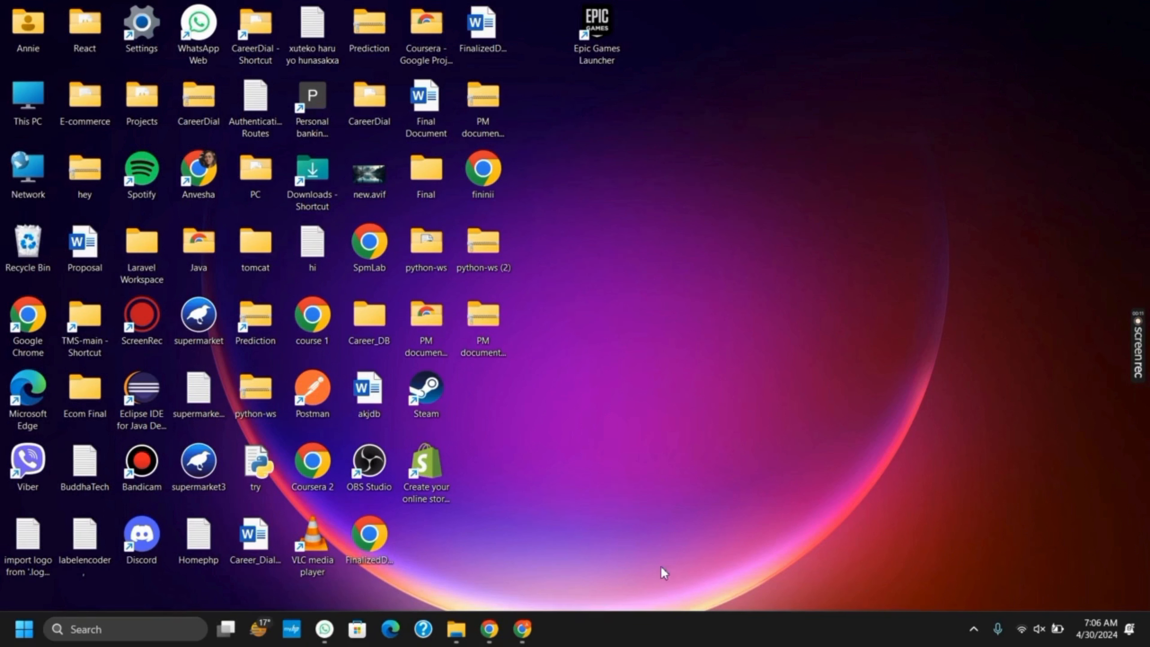
mouse_move(530, 558)
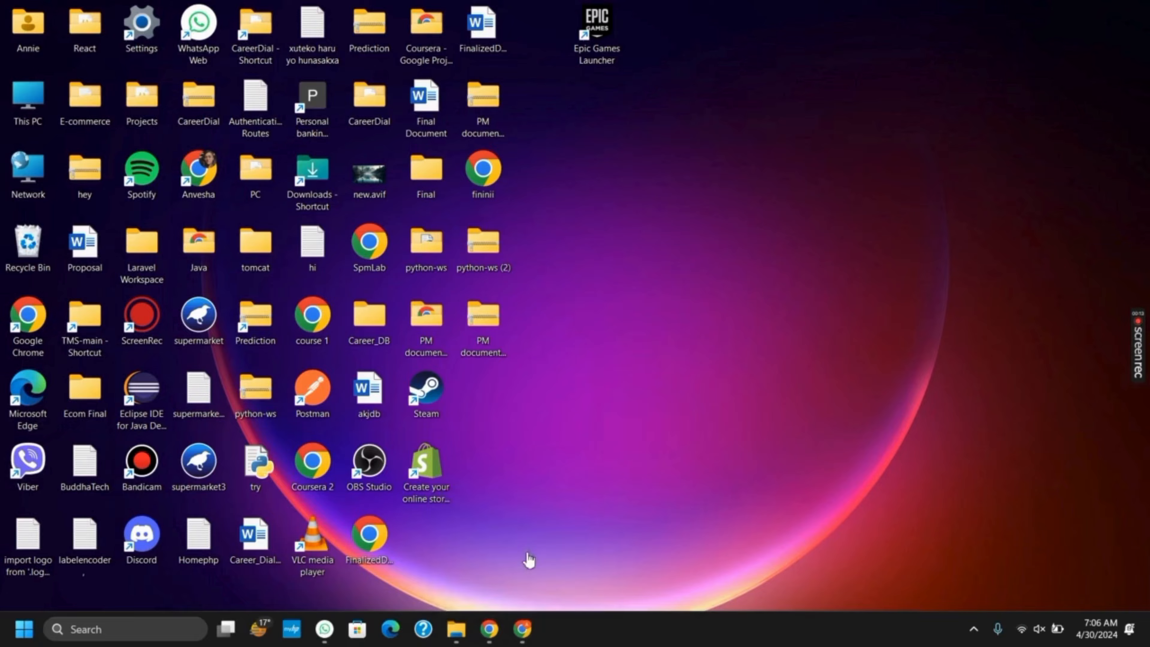
Bring Chrome forward showing the HowToGeek article's Windows 11 Advanced options screenshot.
click(522, 628)
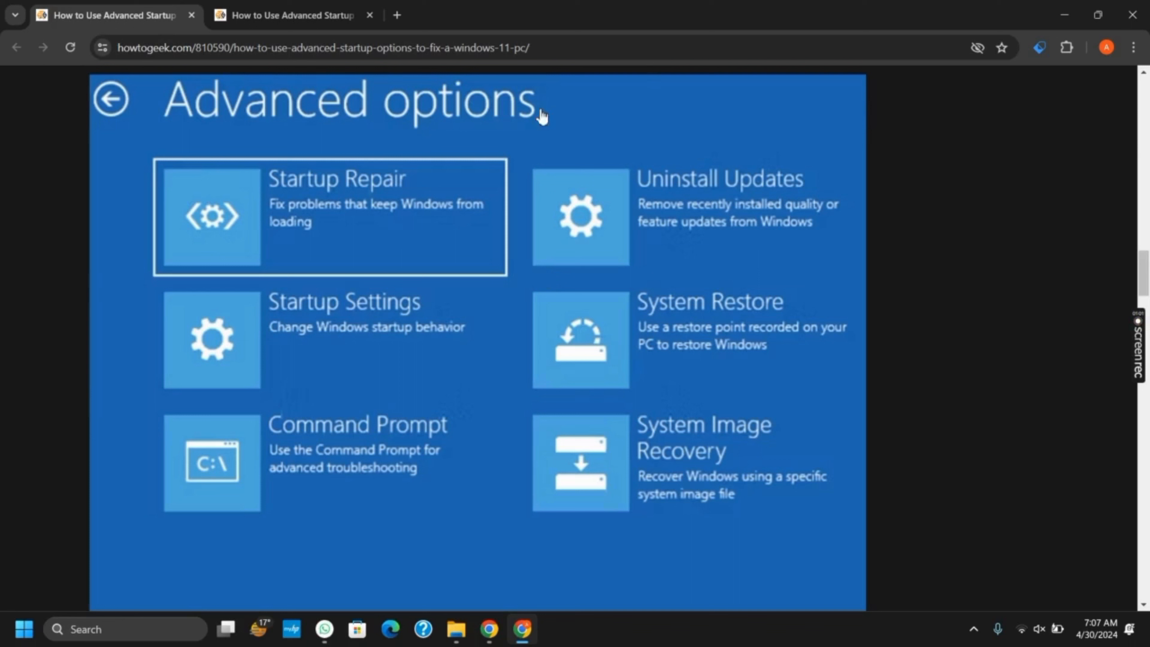
mouse_move(308, 6)
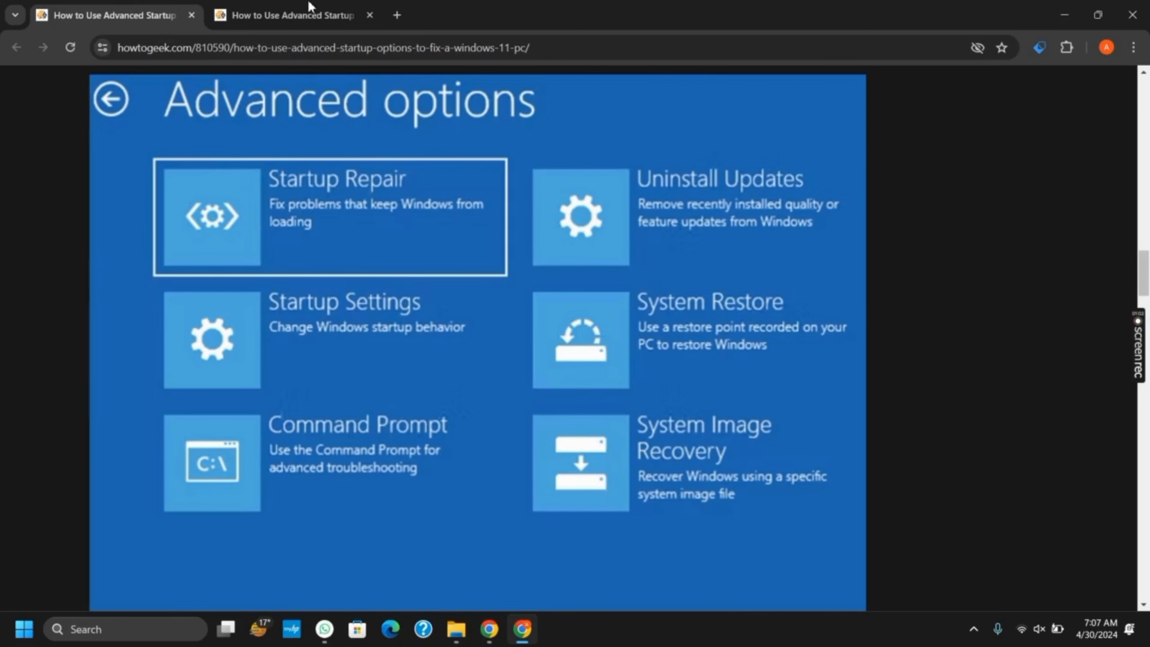